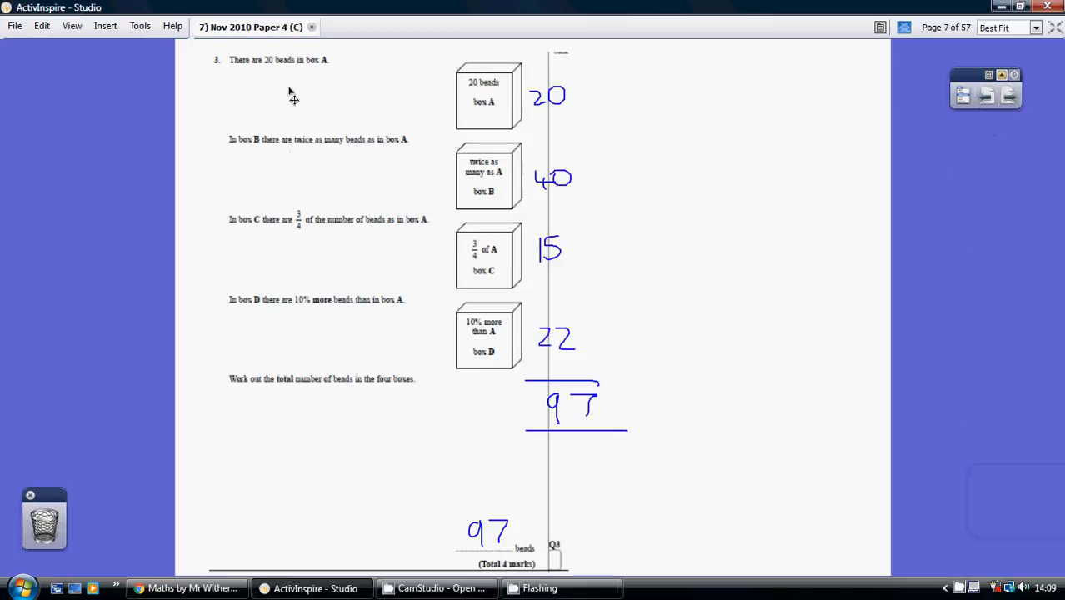
mouse_move(570, 106)
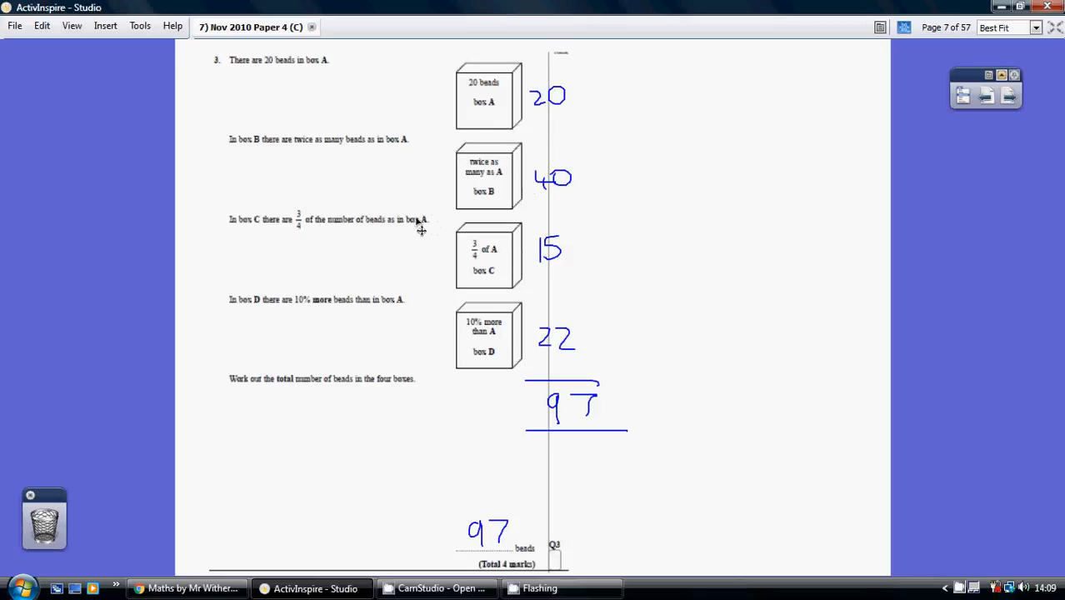
mouse_move(433, 99)
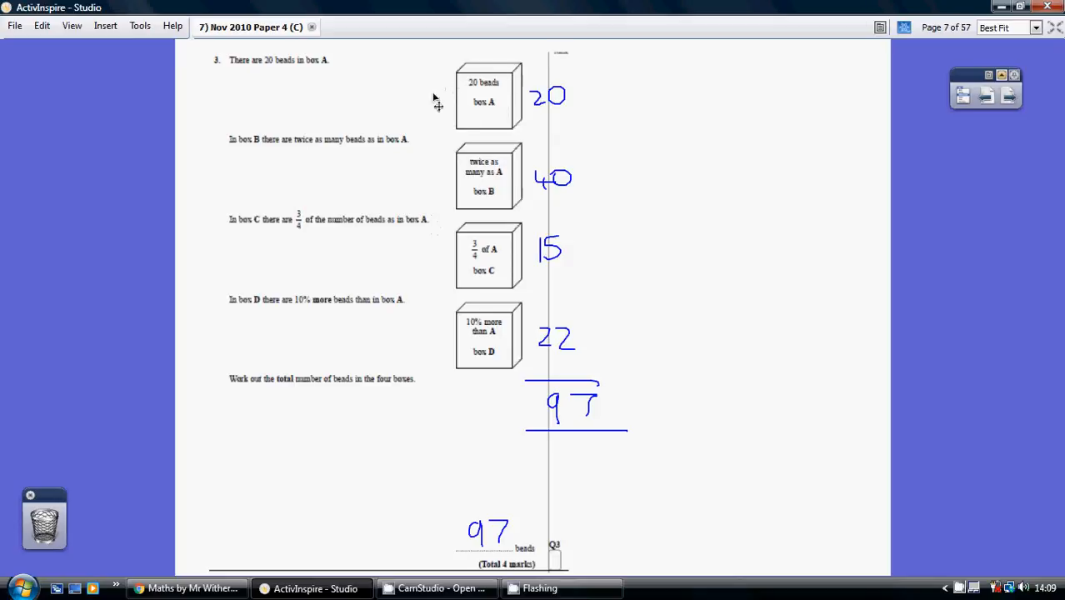
mouse_move(525, 86)
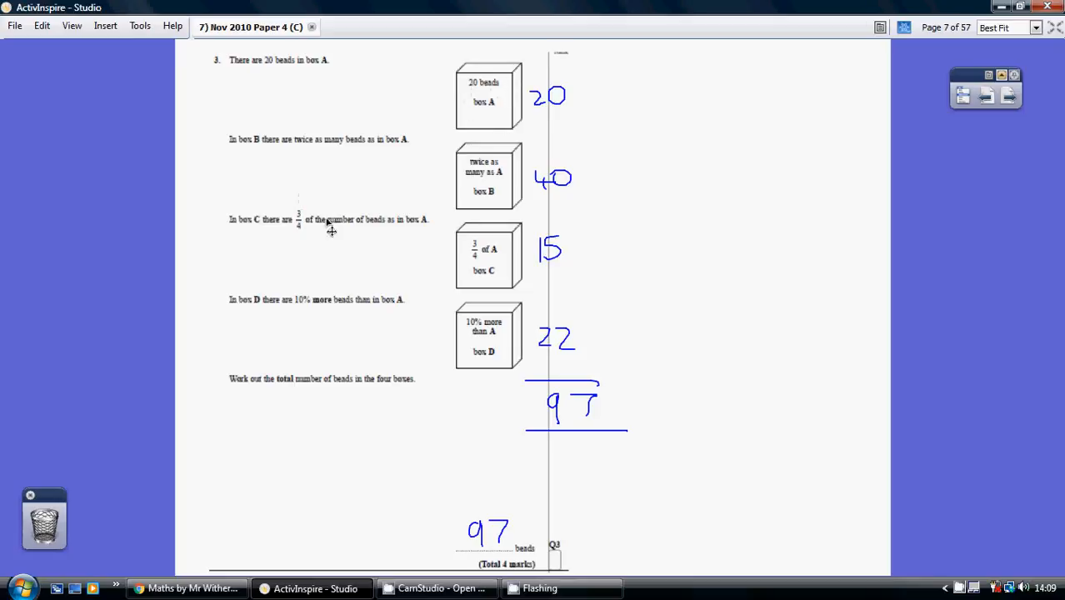
mouse_move(515, 268)
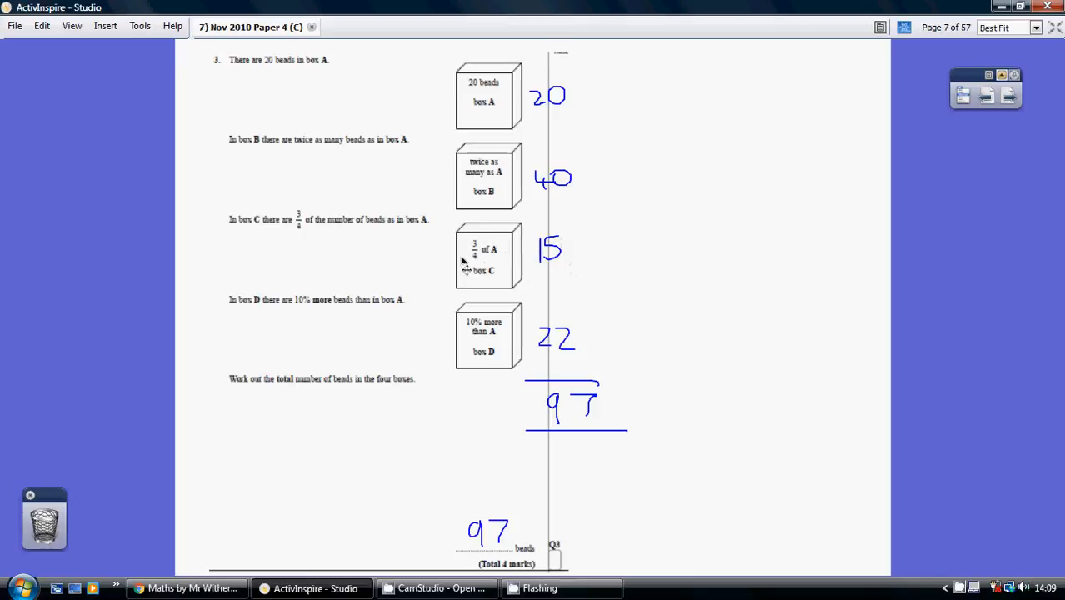
mouse_move(570, 225)
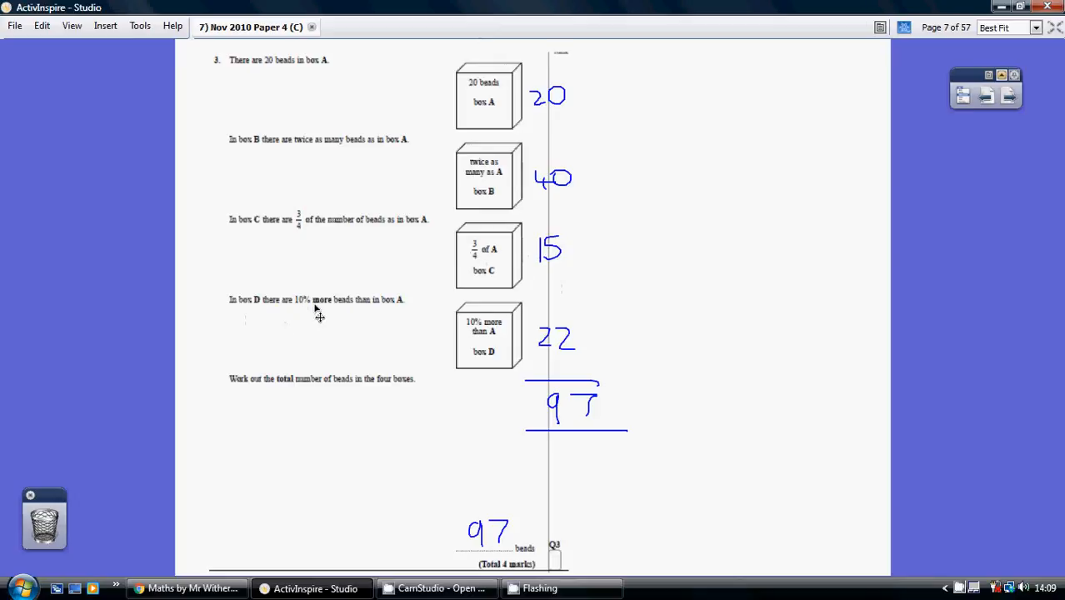
mouse_move(409, 306)
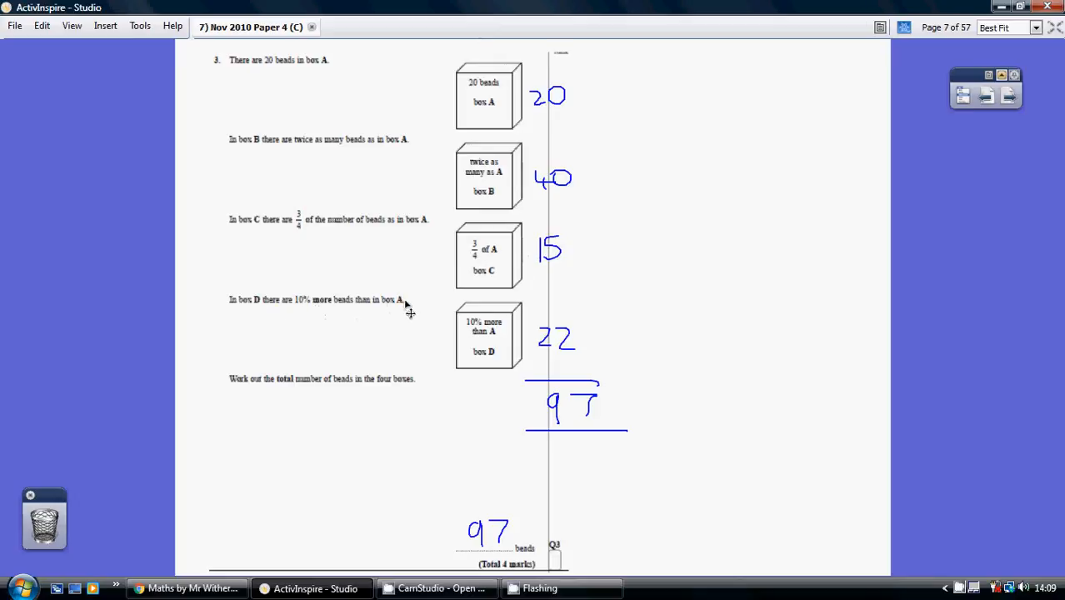
mouse_move(483, 103)
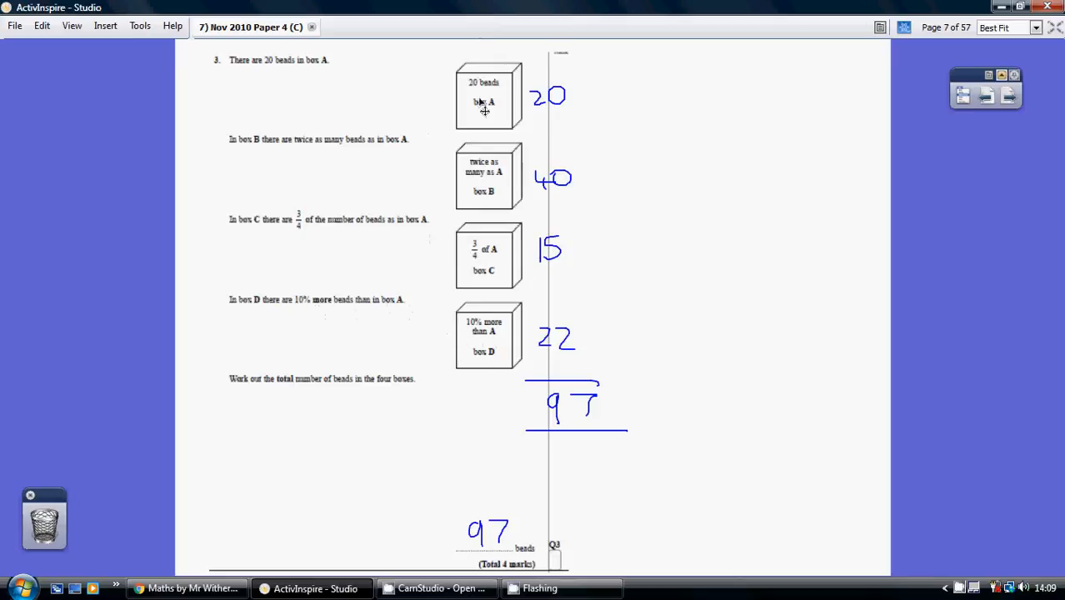